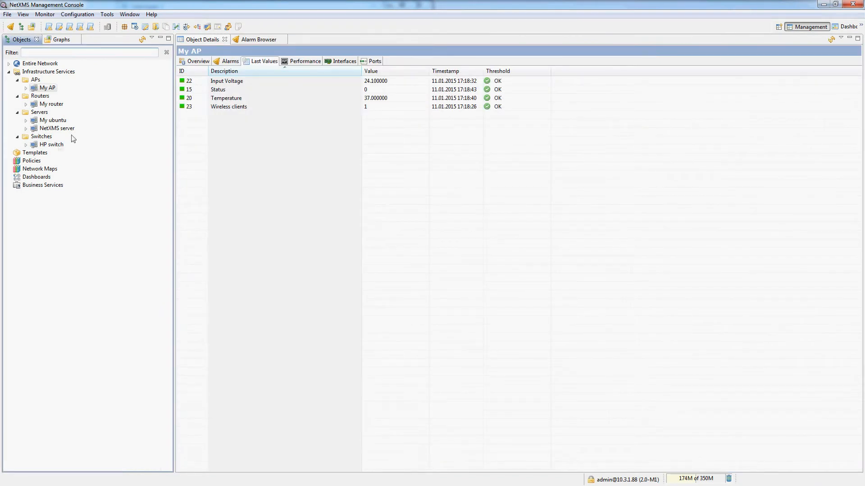
# Step: Compare HP switch and My AP Last Values, including RAM Usage and Temperature, ending on HP switch
pyautogui.click(51, 144)
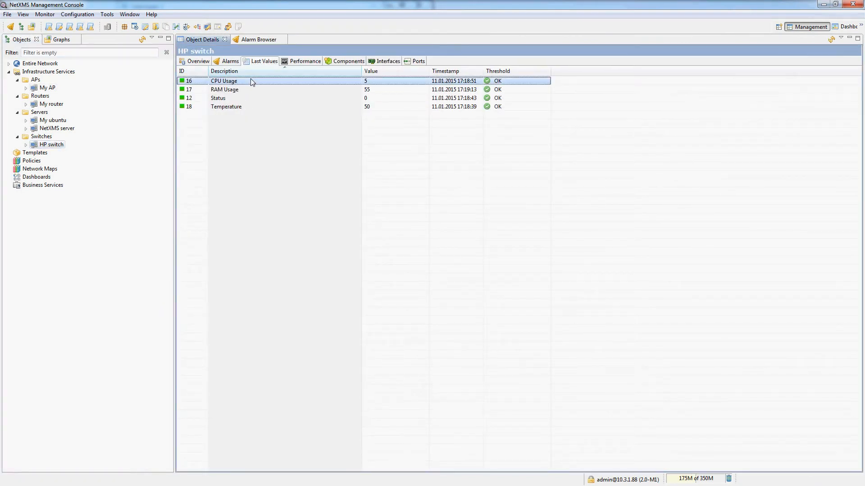
pyautogui.click(276, 89)
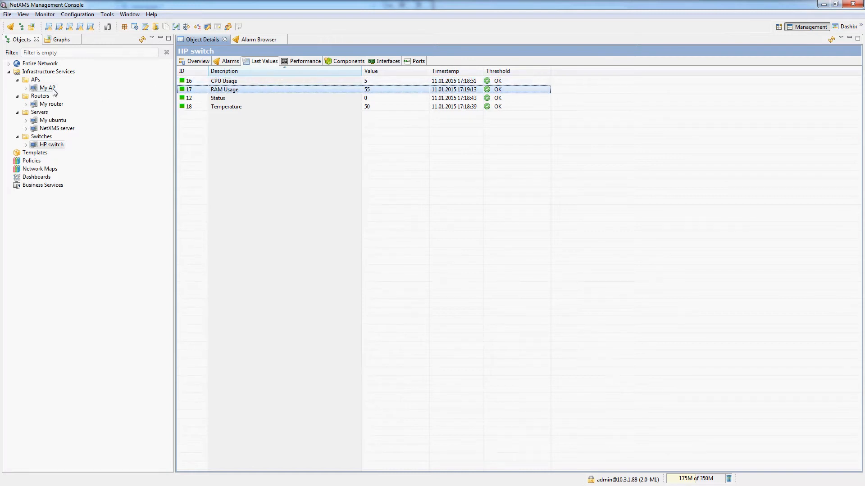
pyautogui.click(47, 89)
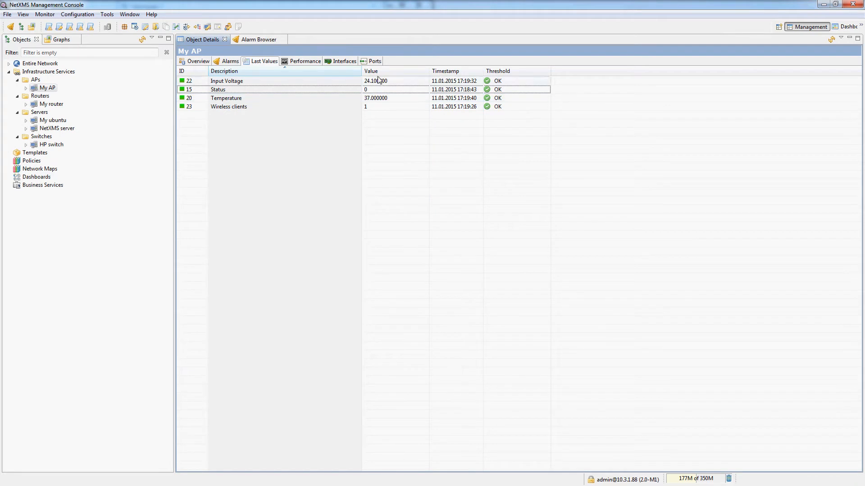
pyautogui.click(269, 80)
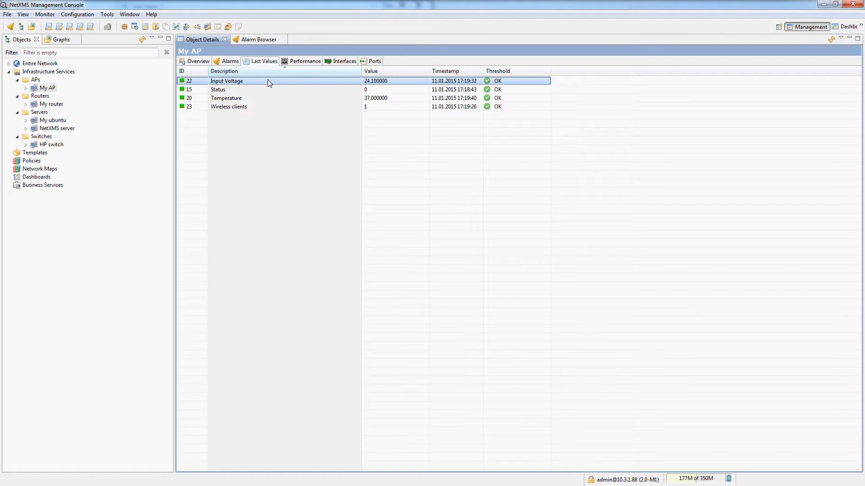
pyautogui.click(251, 98)
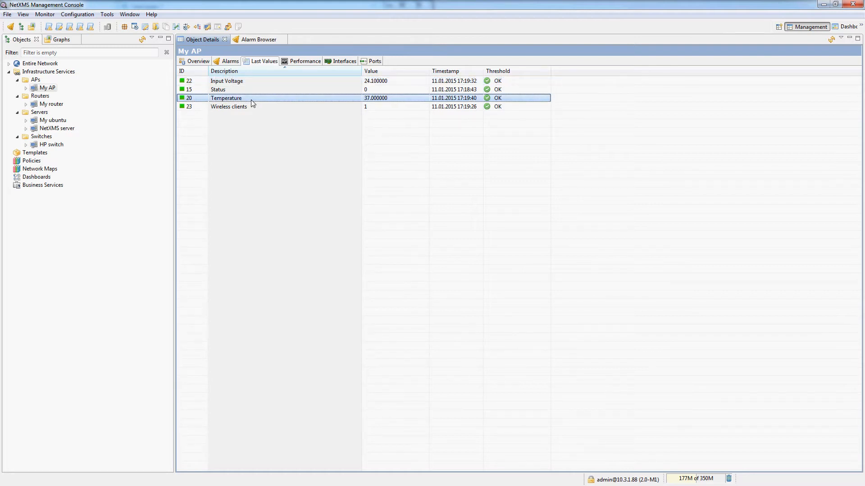
pyautogui.click(227, 81)
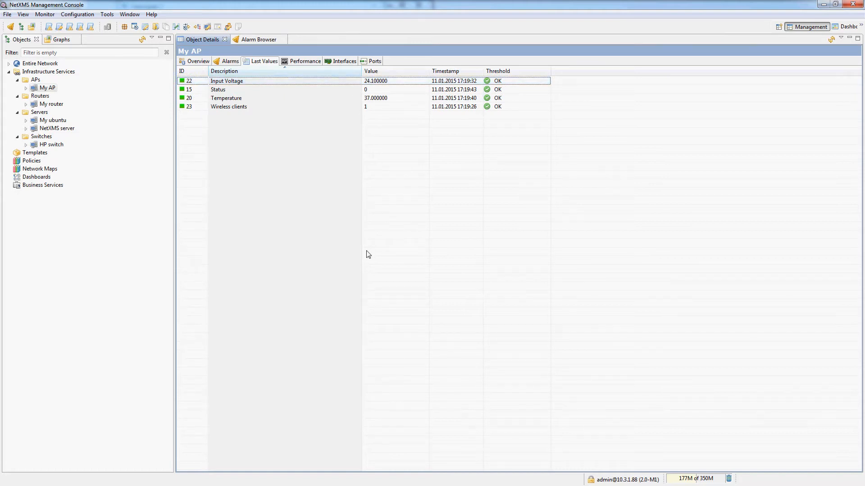
pyautogui.moveTo(307, 148)
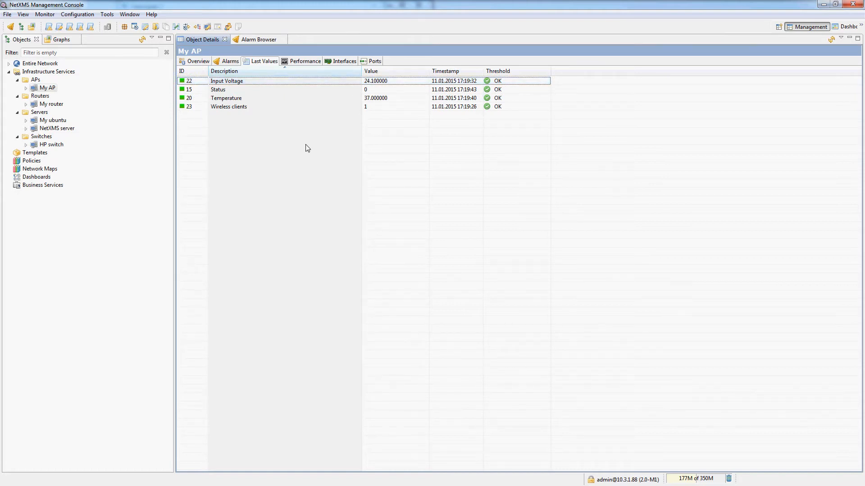
pyautogui.click(50, 145)
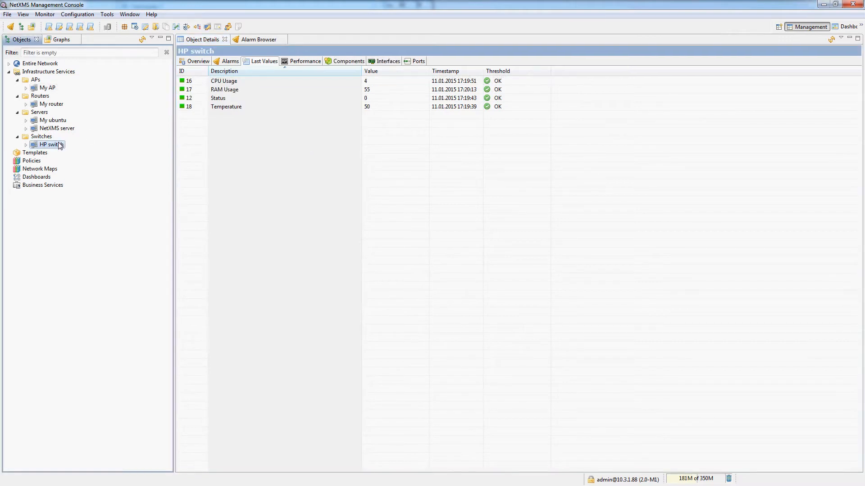
# Step: Open HP switch's data collection configuration and view the Temperature item's properties
pyautogui.rightClick(50, 145)
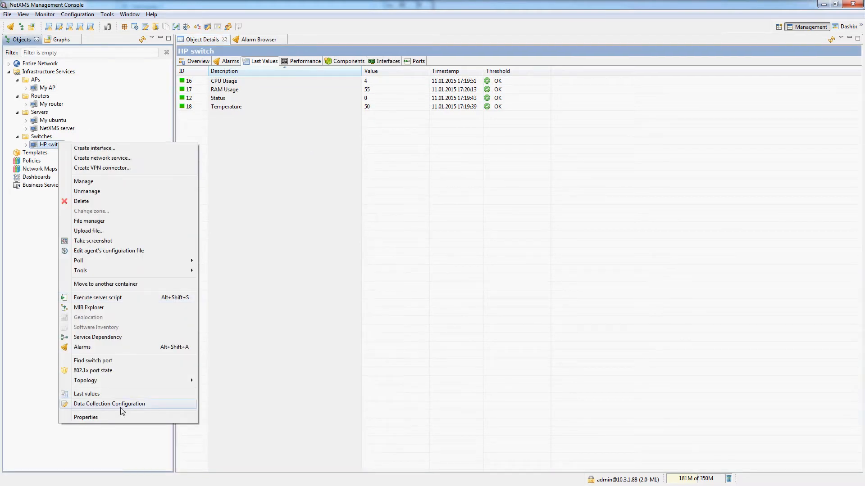
pyautogui.click(109, 404)
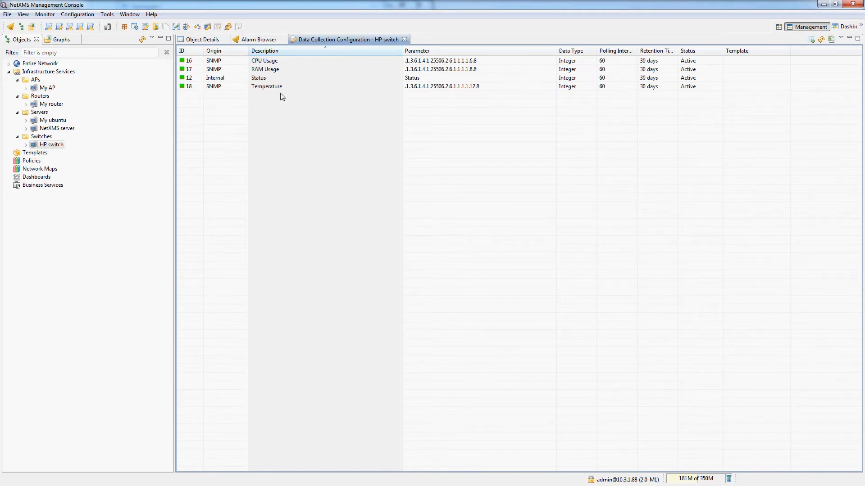
pyautogui.doubleClick(266, 87)
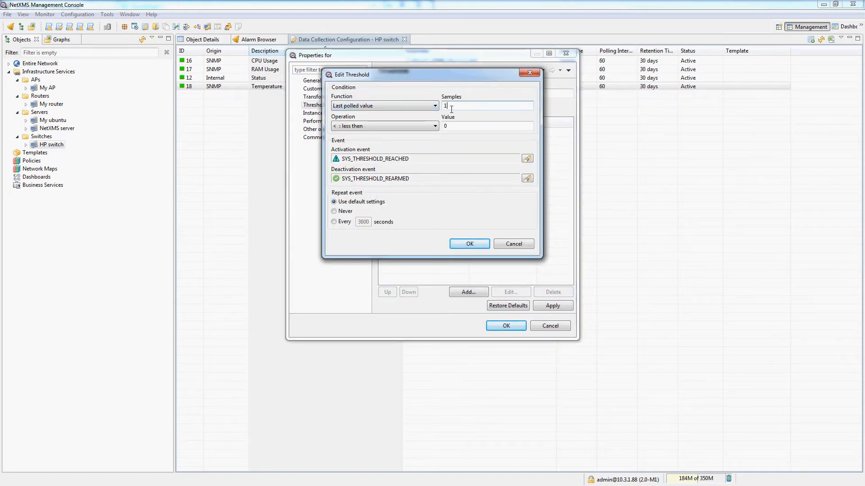
pyautogui.write('3')
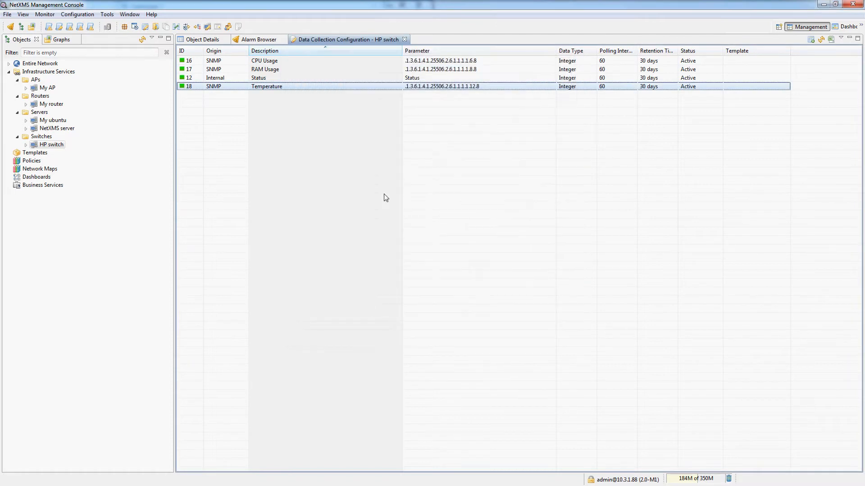
# Step: Try adding a greater-than threshold to RAM Usage, abandoning the attempts
pyautogui.doubleClick(267, 86)
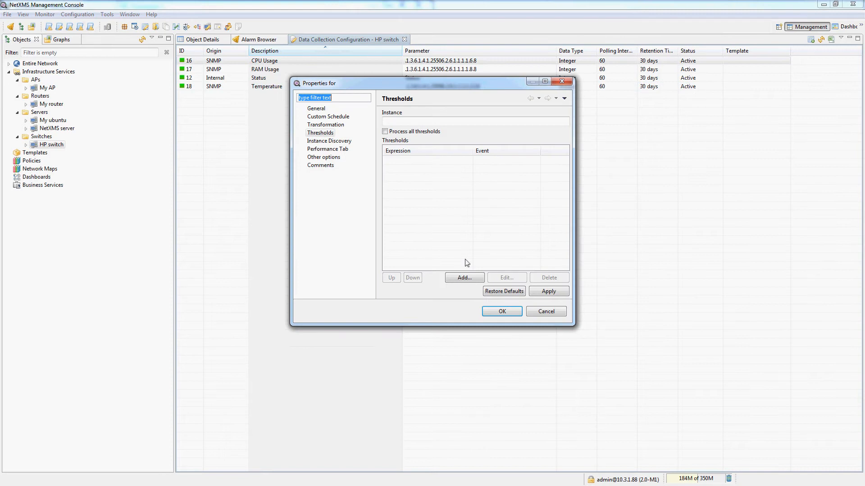
pyautogui.click(463, 277)
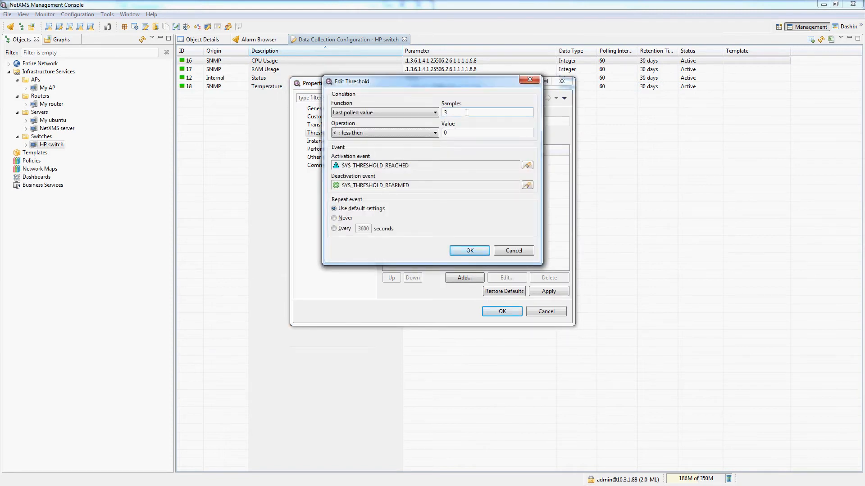
pyautogui.click(385, 132)
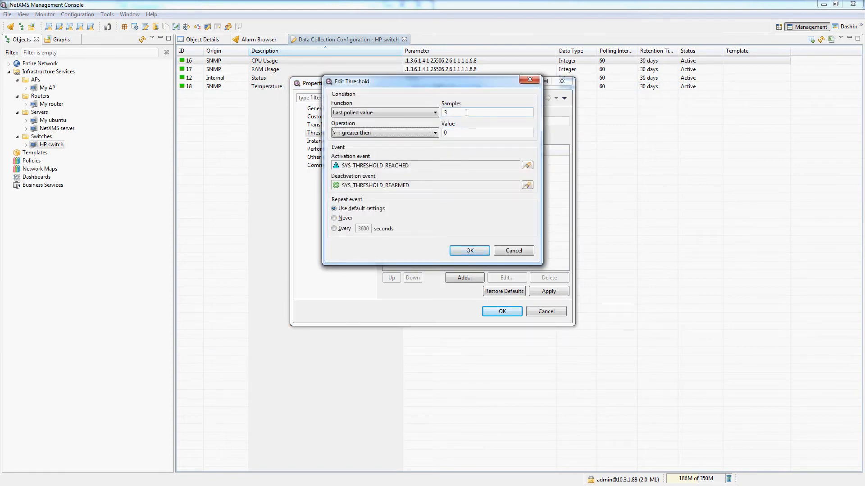
pyautogui.click(469, 250)
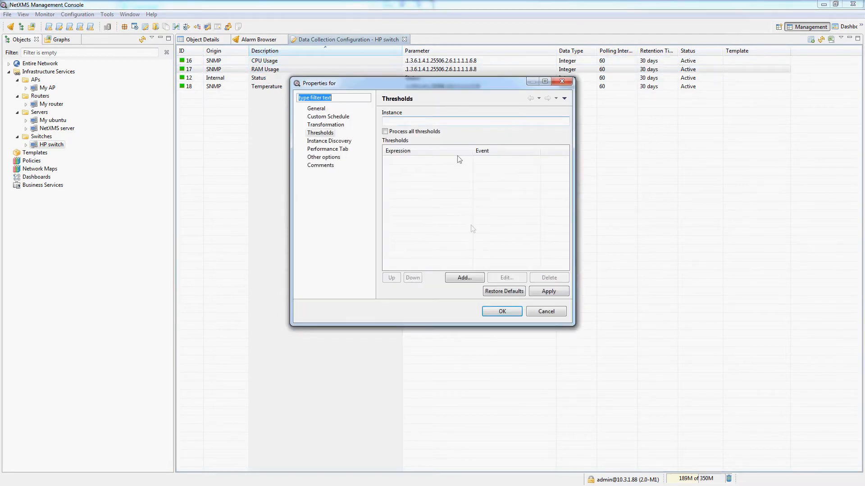
pyautogui.click(463, 277)
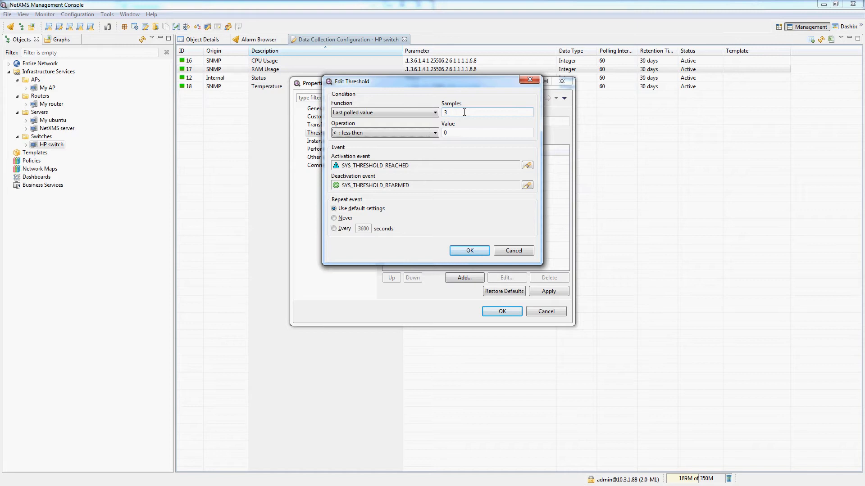
pyautogui.click(435, 132)
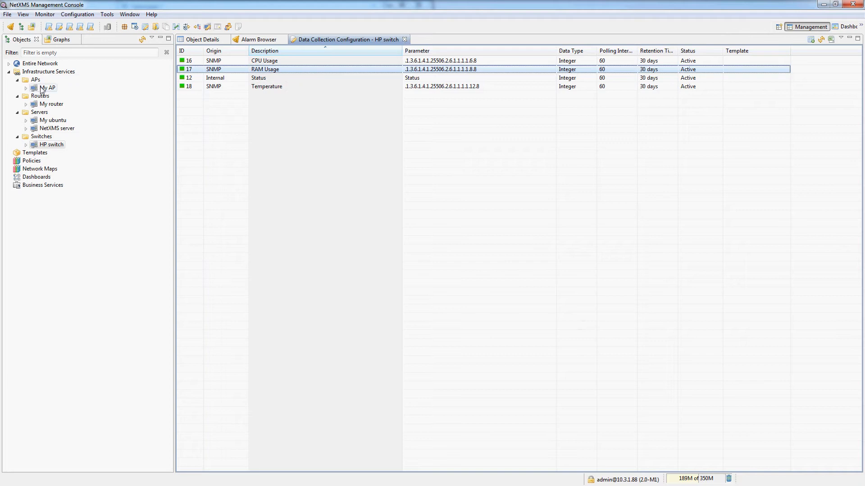
# Step: Review a greater-than Temperature threshold, close the dialogs, and show My AP's Last Values
pyautogui.rightClick(47, 87)
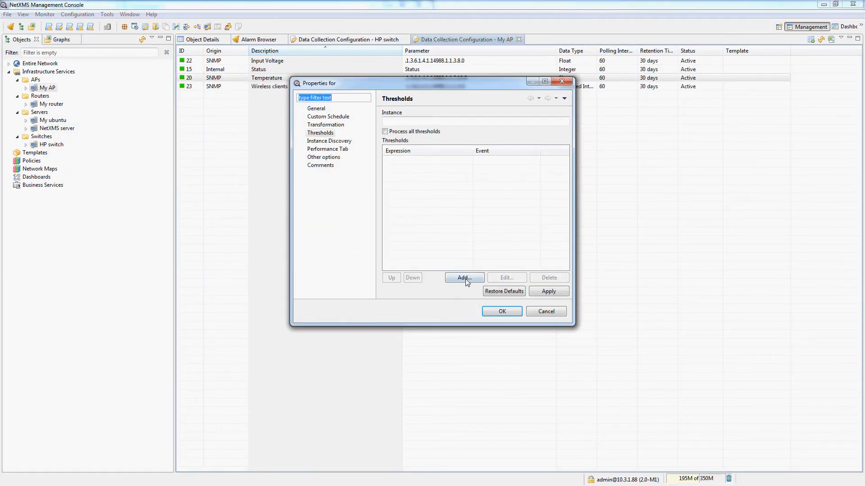
pyautogui.click(463, 277)
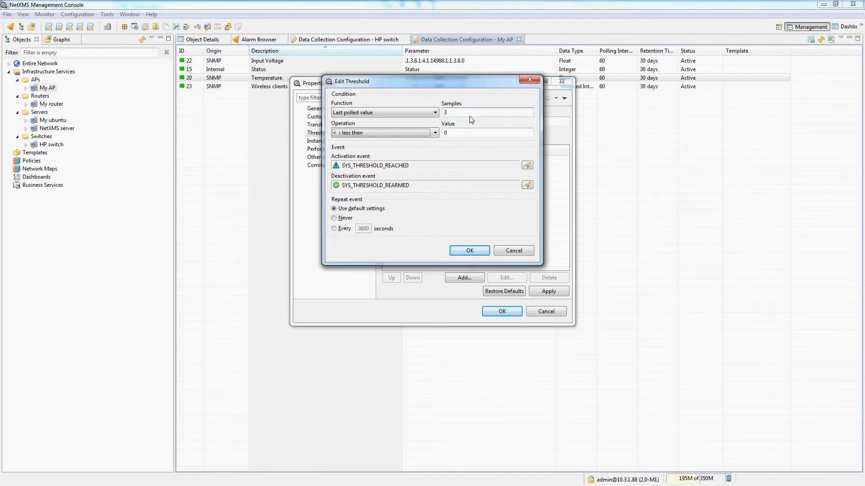
pyautogui.click(384, 133)
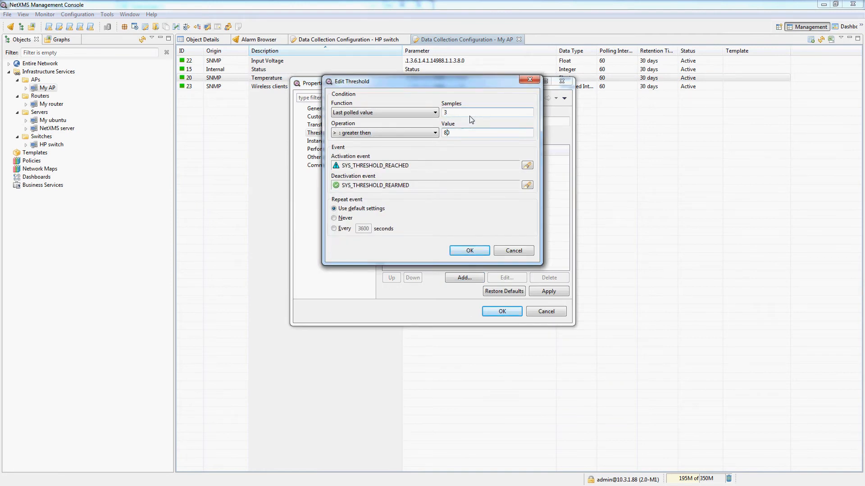
pyautogui.click(469, 250)
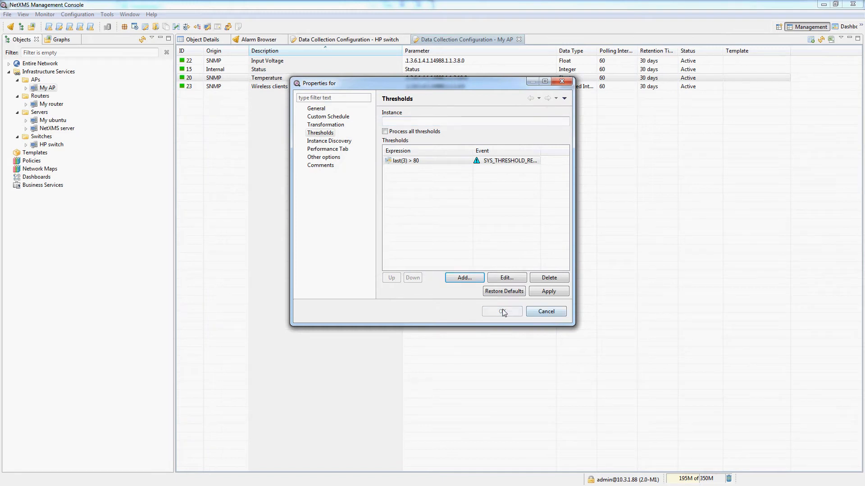
pyautogui.click(548, 277)
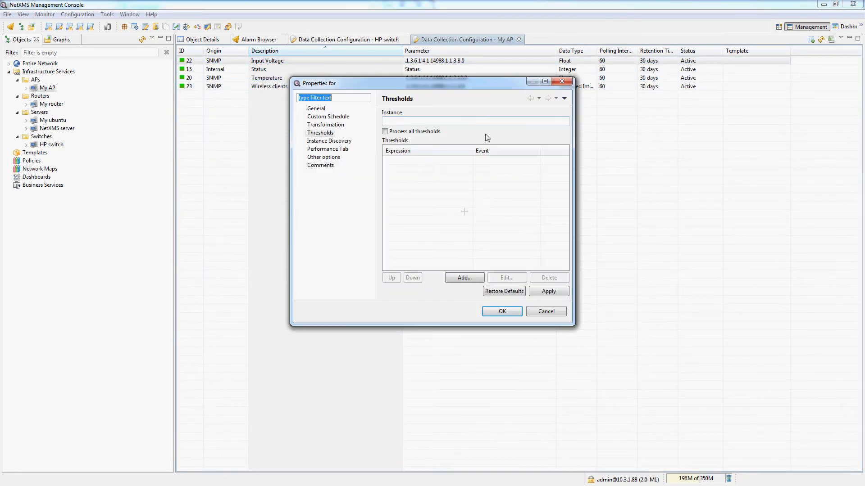
pyautogui.click(464, 278)
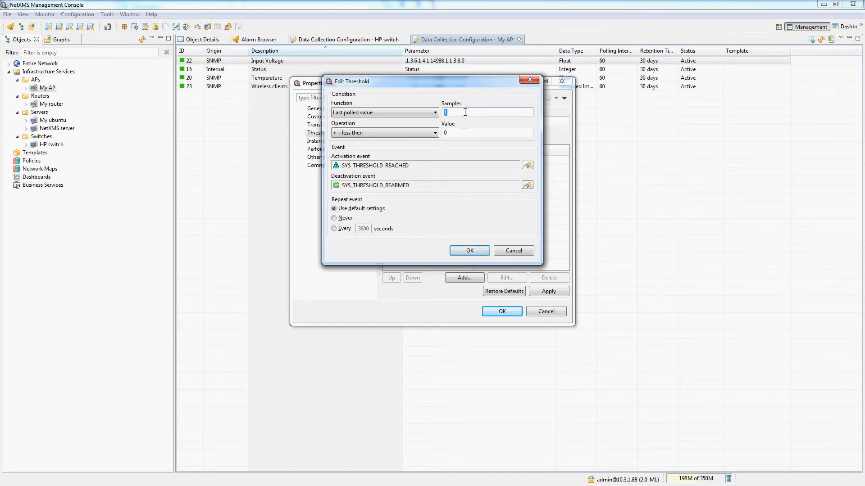
pyautogui.click(469, 251)
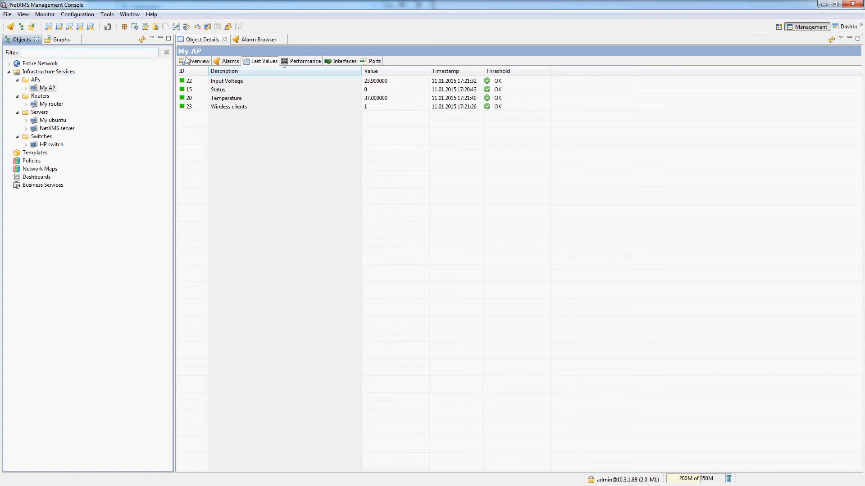
# Step: Switch My AP's Object Details from Last Values to the Overview tab
pyautogui.click(198, 60)
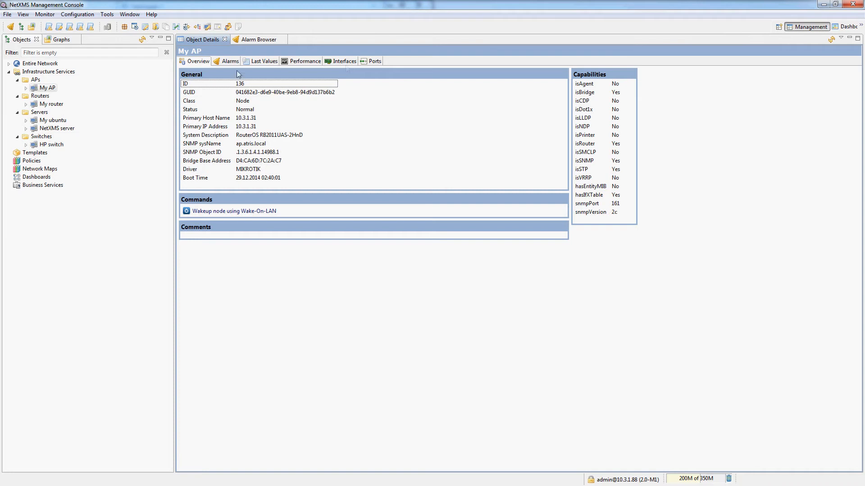
pyautogui.click(46, 88)
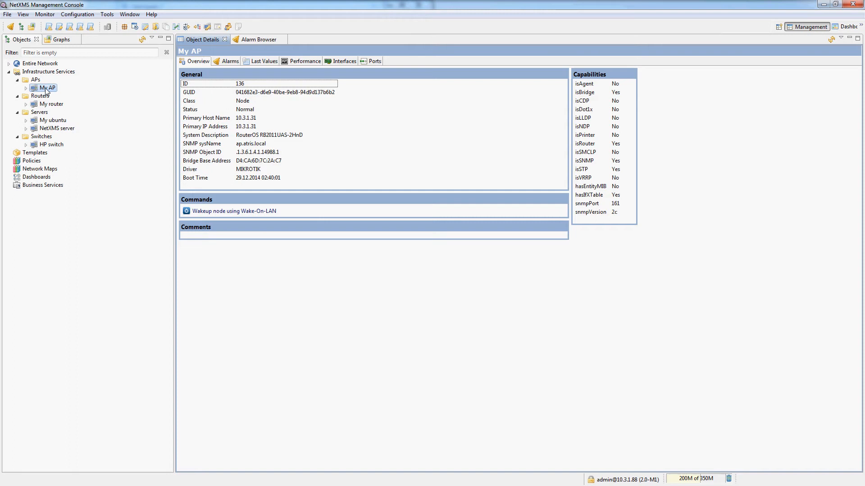
pyautogui.moveTo(63, 145)
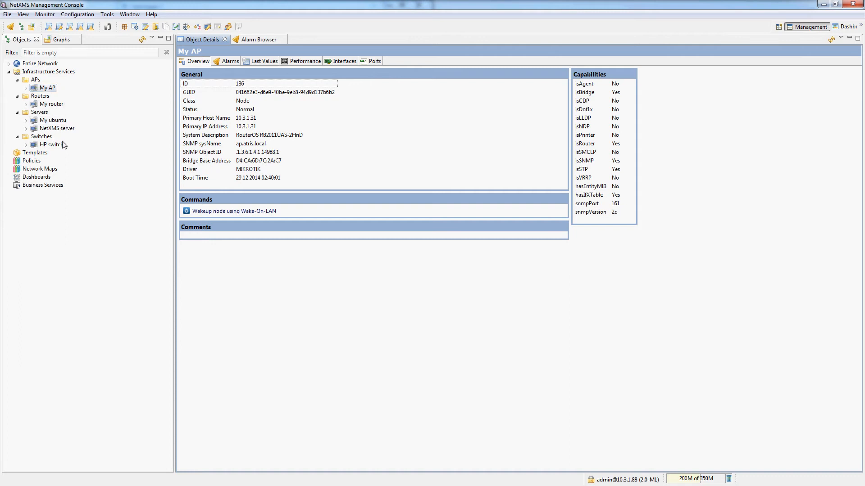
pyautogui.moveTo(34, 155)
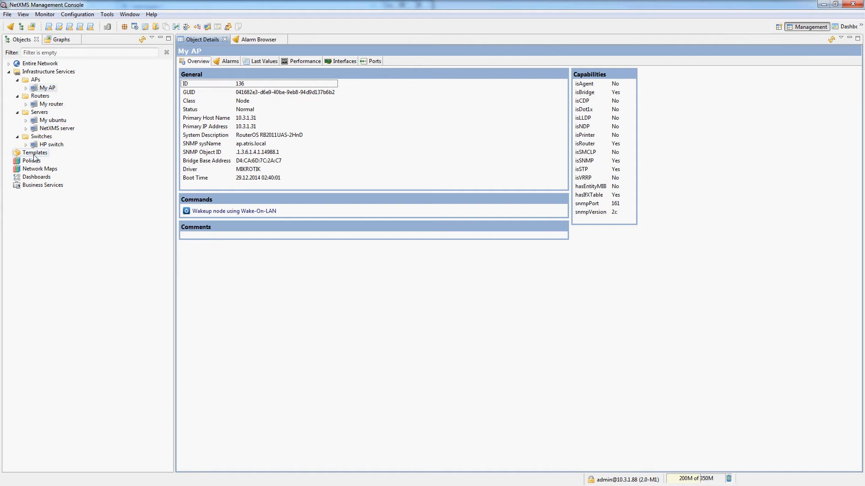
# Step: Create the Pingtime template from the Templates group's Create template action
pyautogui.click(34, 153)
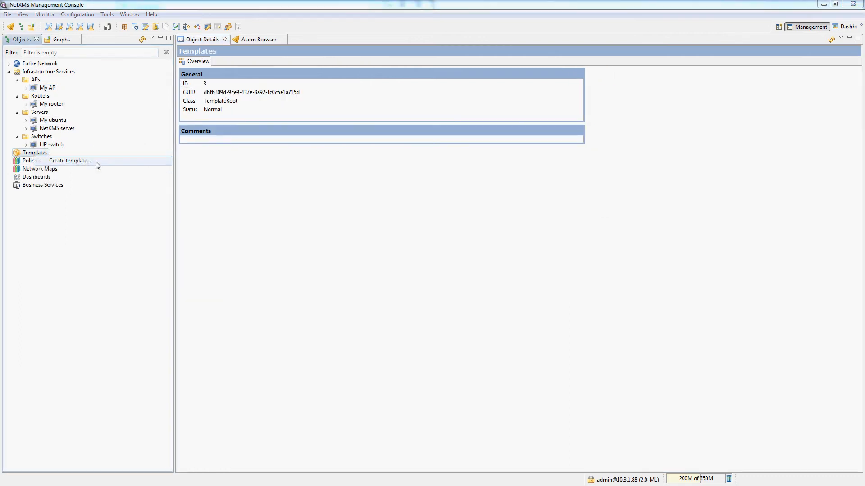
pyautogui.click(70, 160)
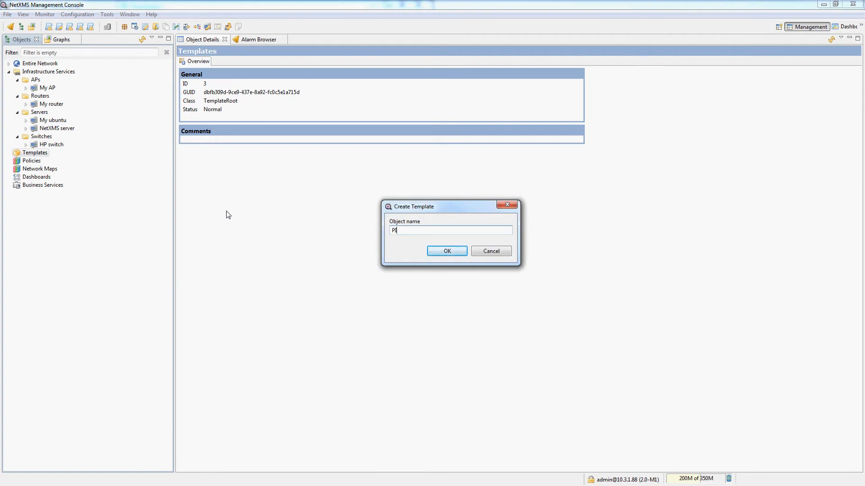
pyautogui.write('ngtime')
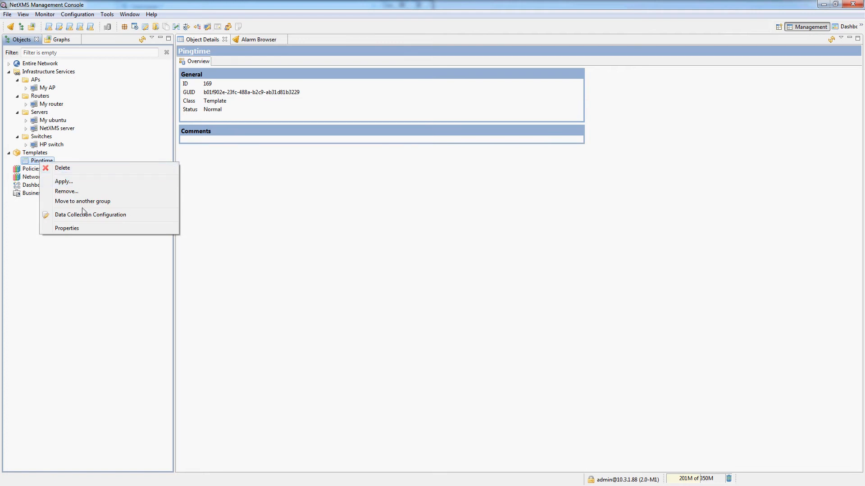
# Step: Add a PingTime (primary IP ping time) item to Pingtime with a 30-second polling interval
pyautogui.click(90, 215)
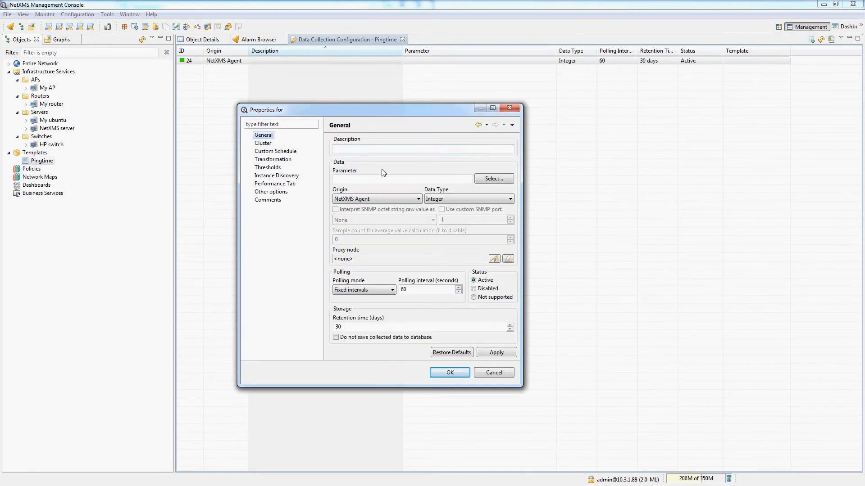
pyautogui.click(417, 199)
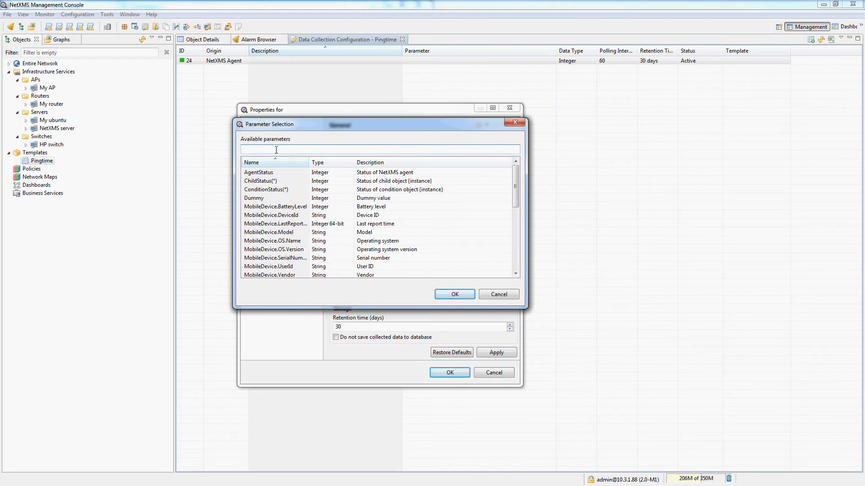
pyautogui.write('ping')
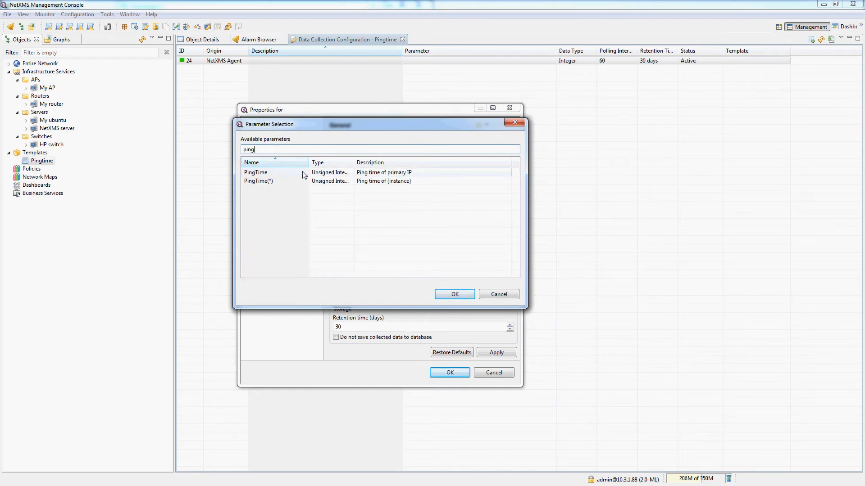
pyautogui.click(454, 295)
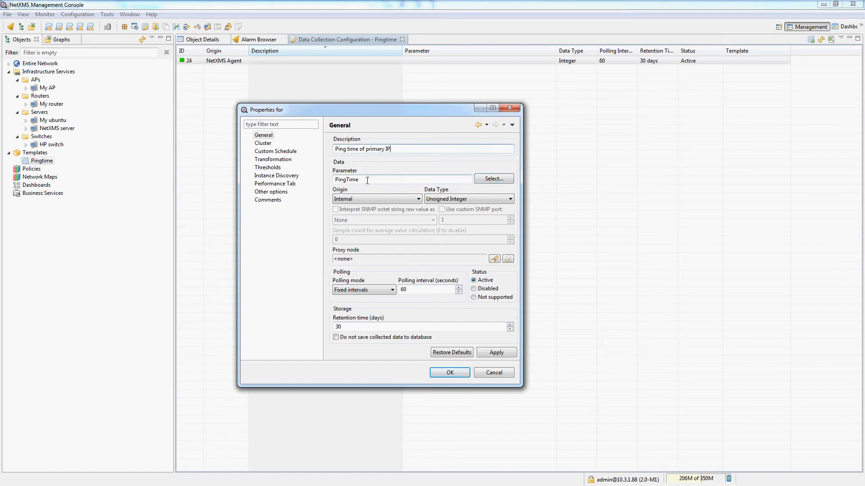
pyautogui.moveTo(415, 290)
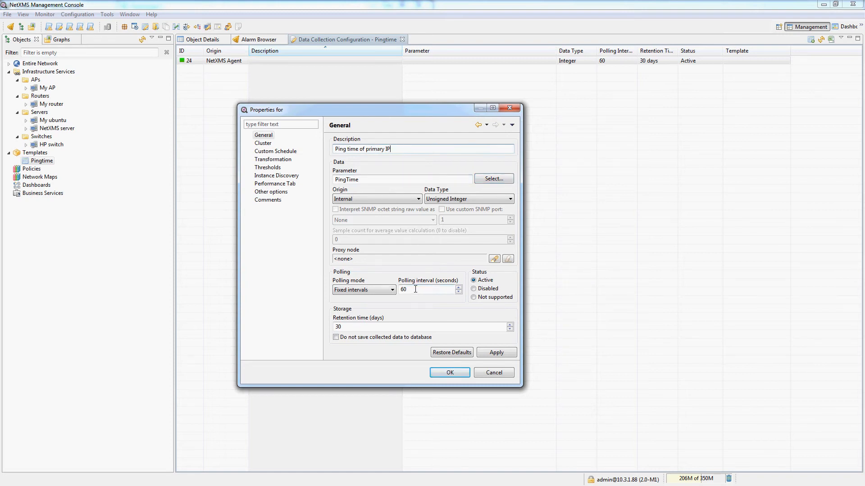
pyautogui.tripleClick(404, 289)
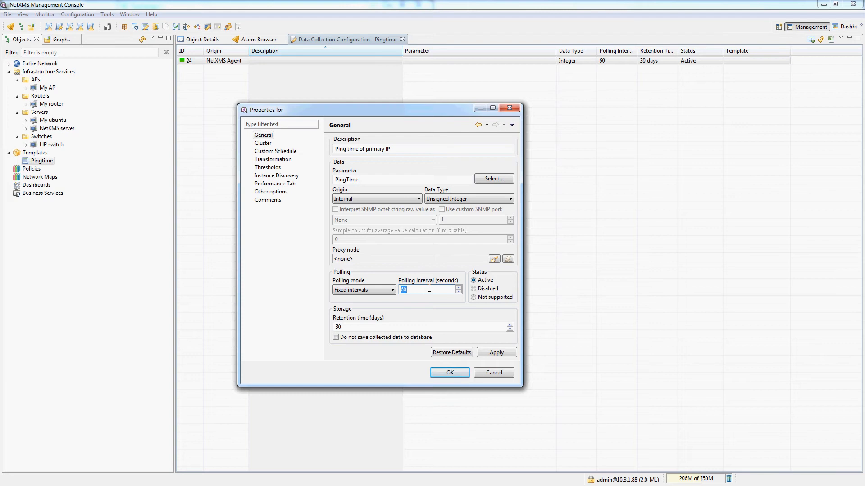
pyautogui.write('30')
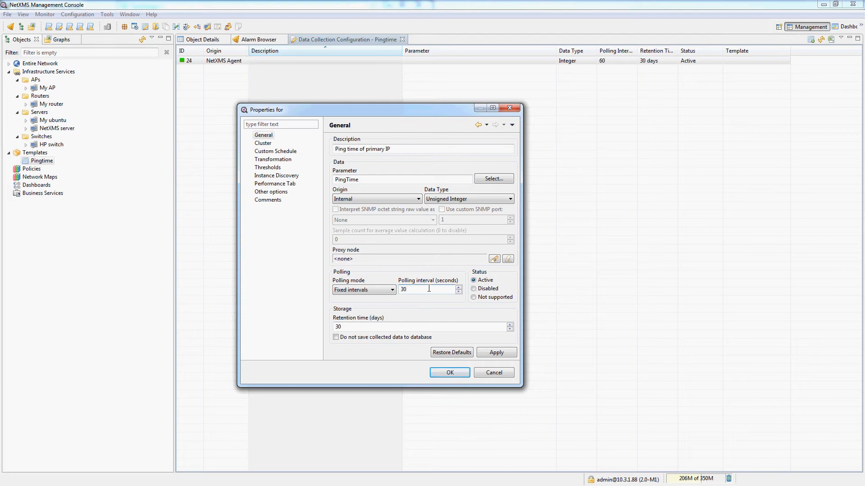
pyautogui.click(449, 372)
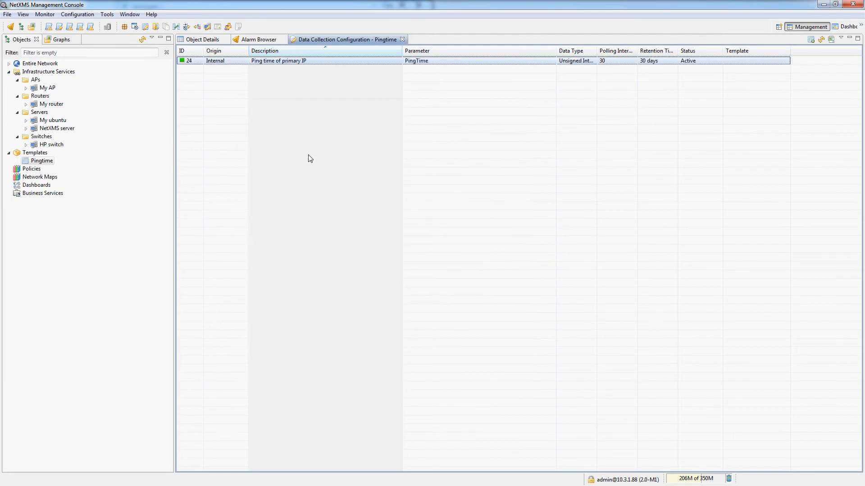
# Step: Apply Pingtime to HP switch, My AP, My router, My ubuntu and NetXMS server
pyautogui.click(42, 161)
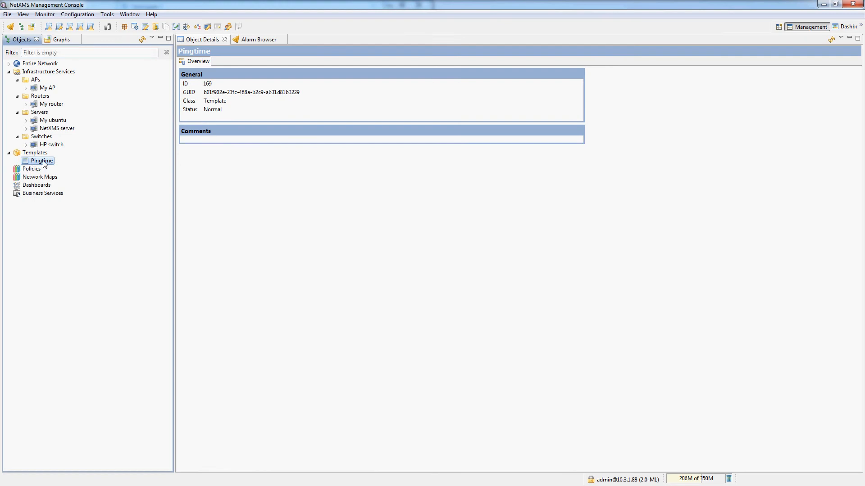
pyautogui.moveTo(48, 165)
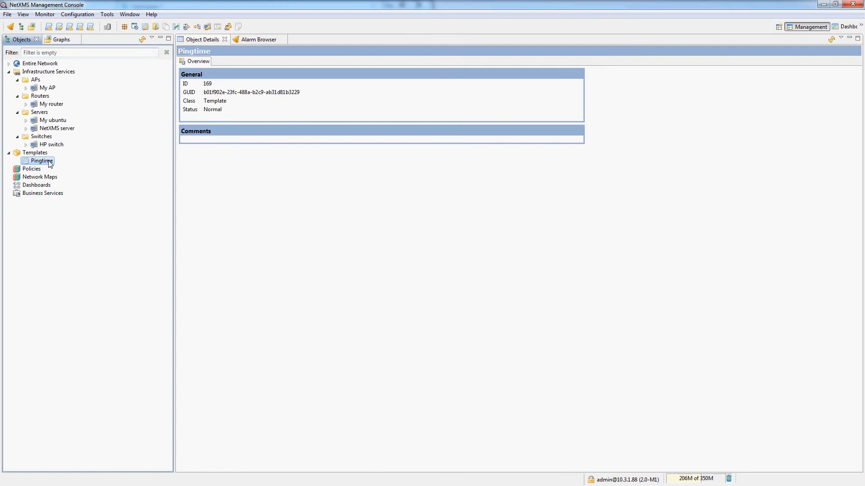
pyautogui.rightClick(41, 160)
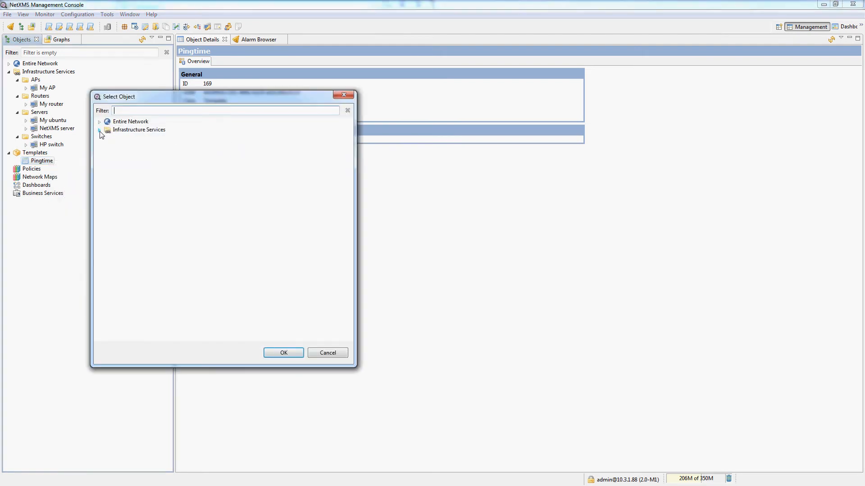
pyautogui.click(100, 129)
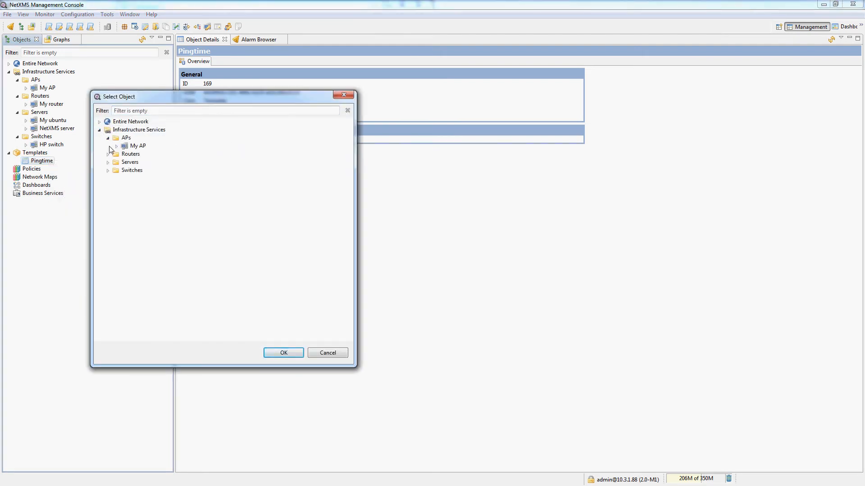
pyautogui.click(108, 162)
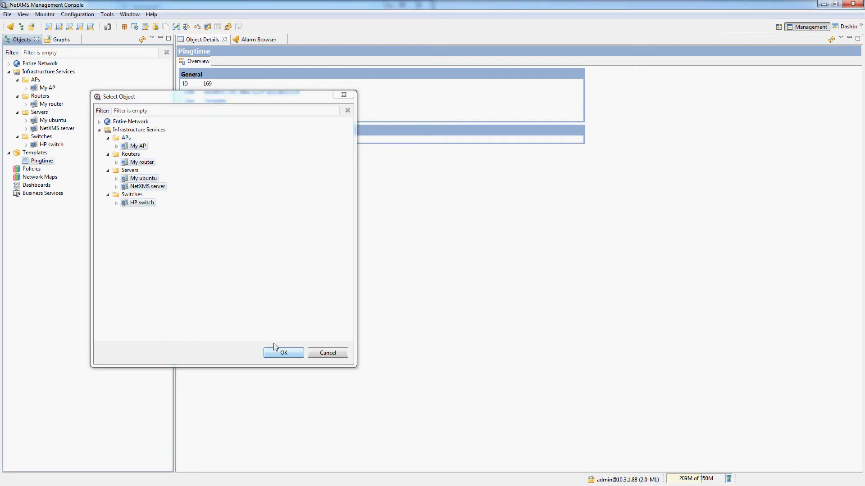
pyautogui.click(283, 353)
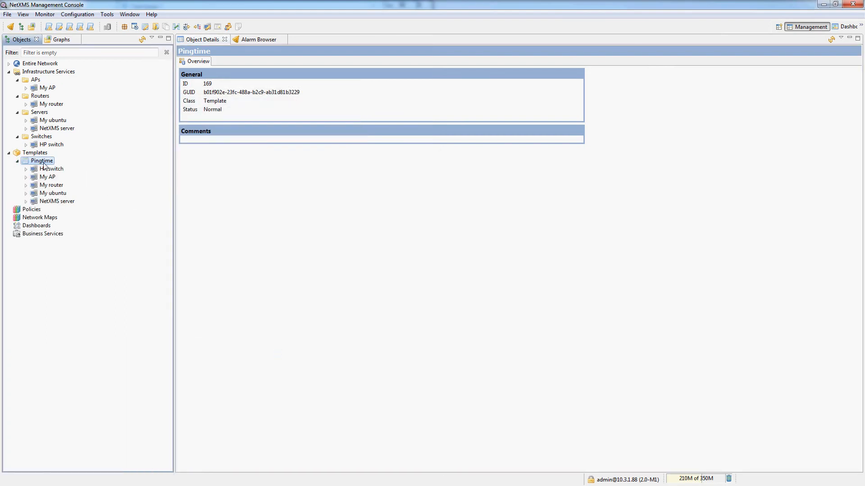
# Step: Check Last Values on HP switch, My AP and My router for Ping time of primary IP
pyautogui.click(51, 169)
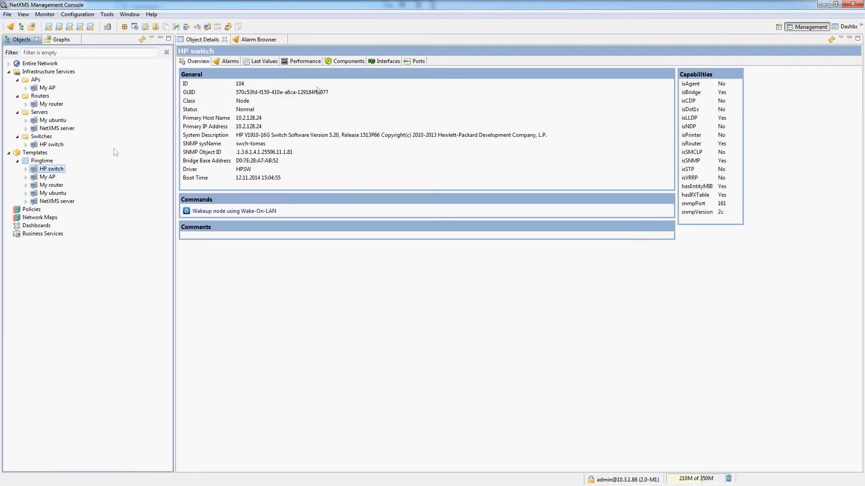
pyautogui.click(52, 184)
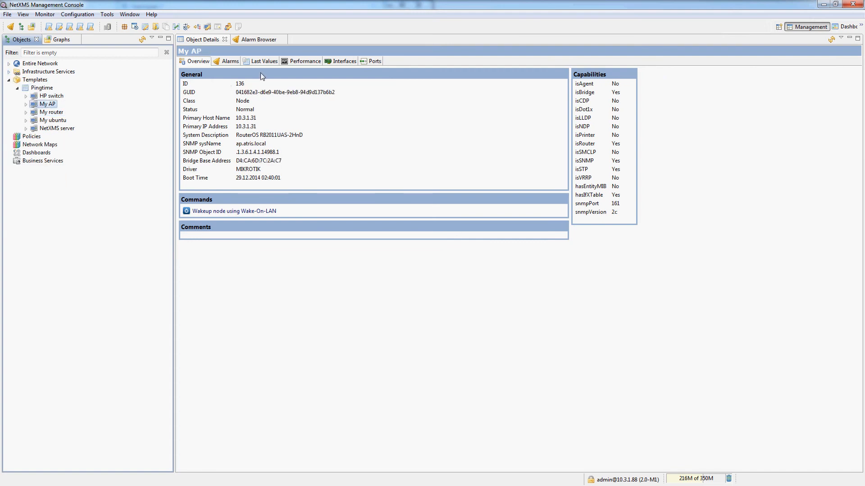
pyautogui.click(264, 61)
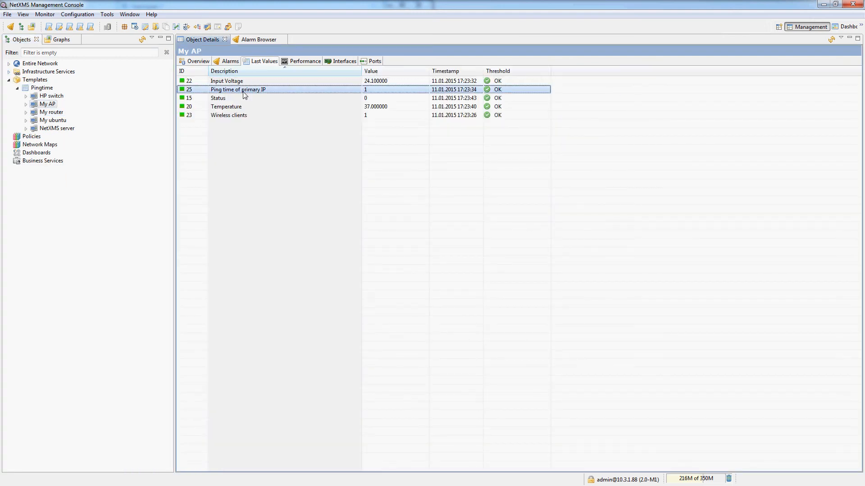
pyautogui.click(52, 112)
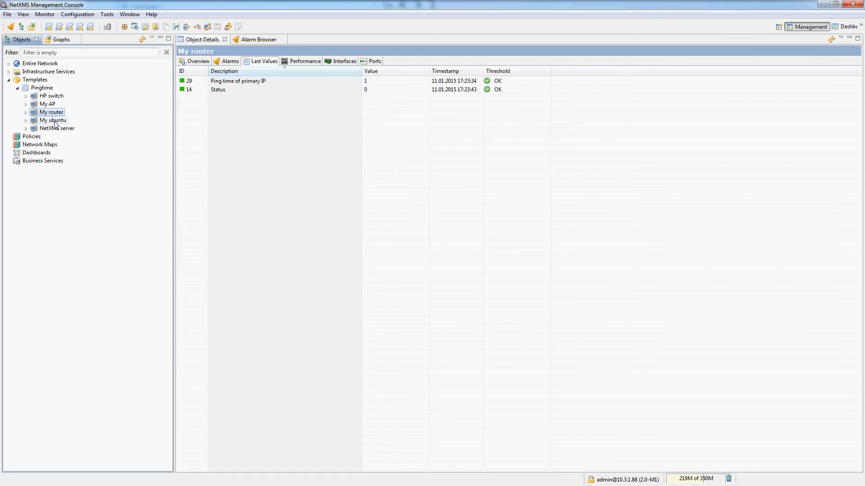
pyautogui.click(51, 96)
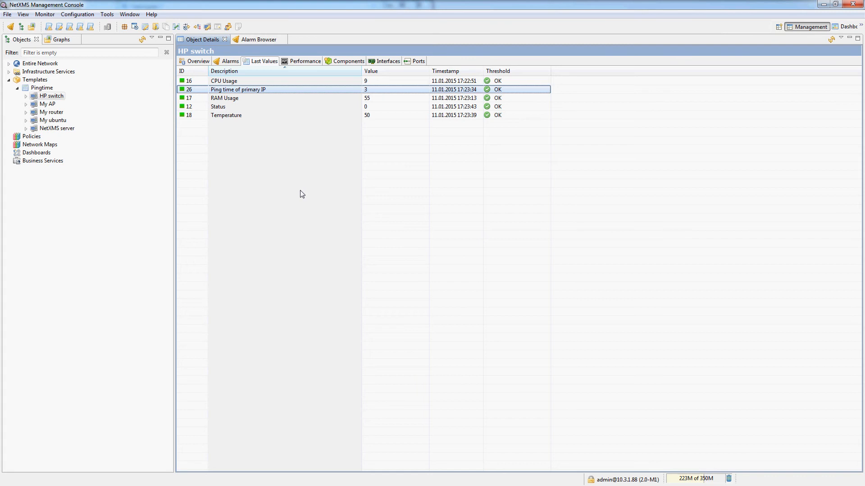
pyautogui.click(52, 95)
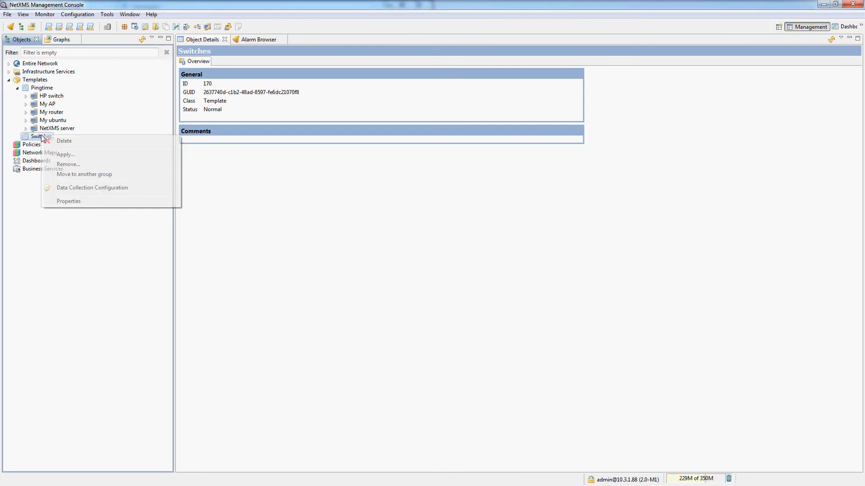
# Step: Apply Switches to HP switch under Infrastructure Services, then open the switch's DCI list
pyautogui.click(84, 175)
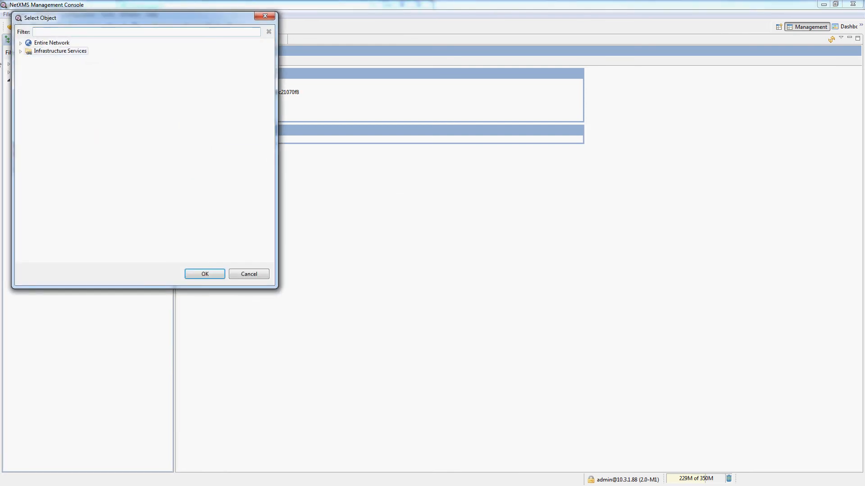
pyautogui.click(20, 51)
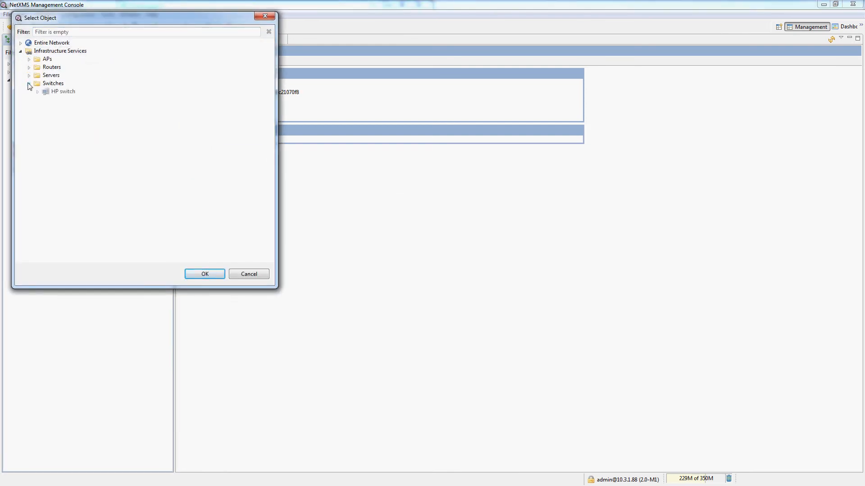
pyautogui.click(204, 274)
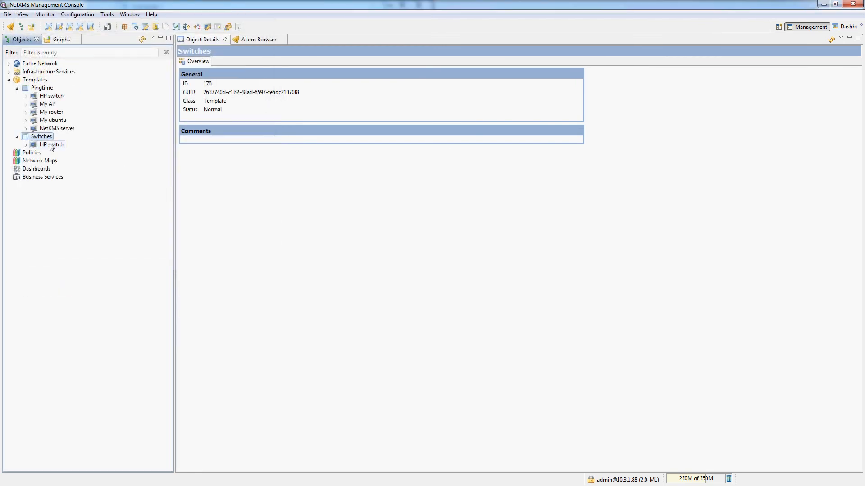
pyautogui.doubleClick(52, 144)
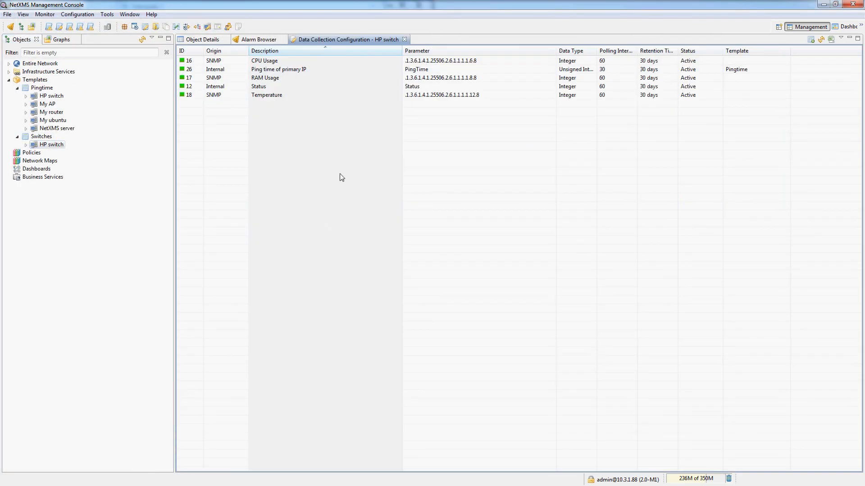
# Step: Convert HP switch's CPU, RAM Usage and Temperature items into Switches template items
pyautogui.click(265, 78)
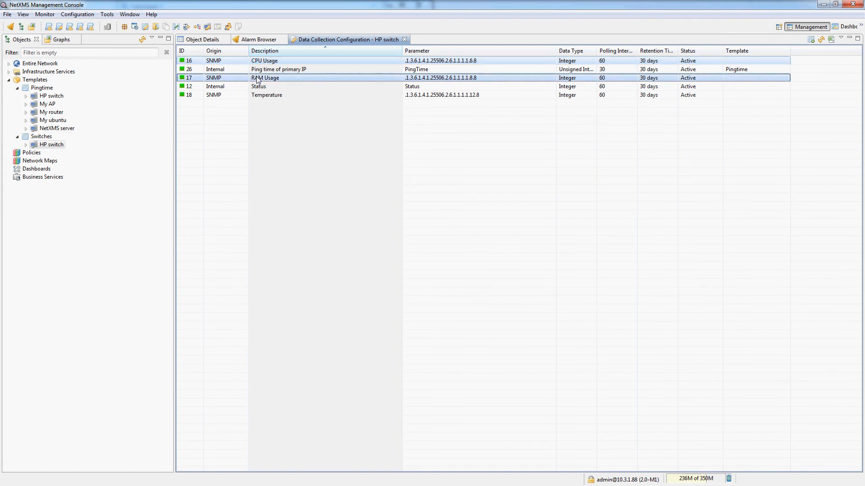
pyautogui.click(266, 95)
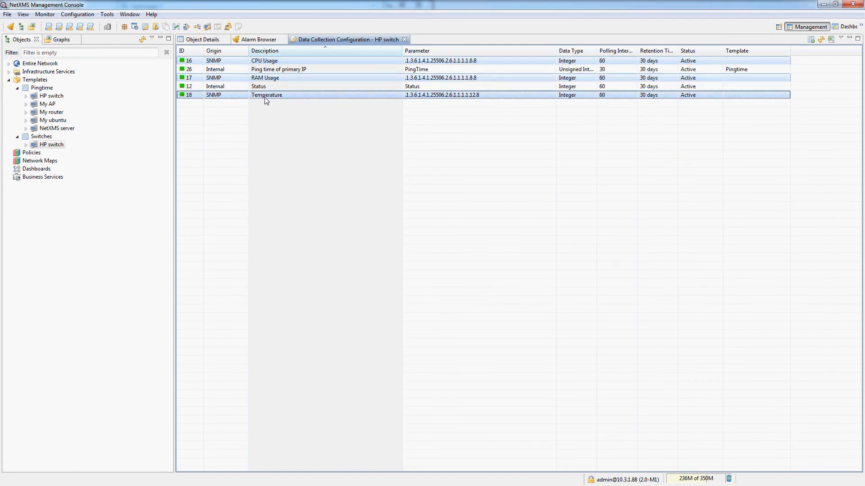
pyautogui.rightClick(266, 95)
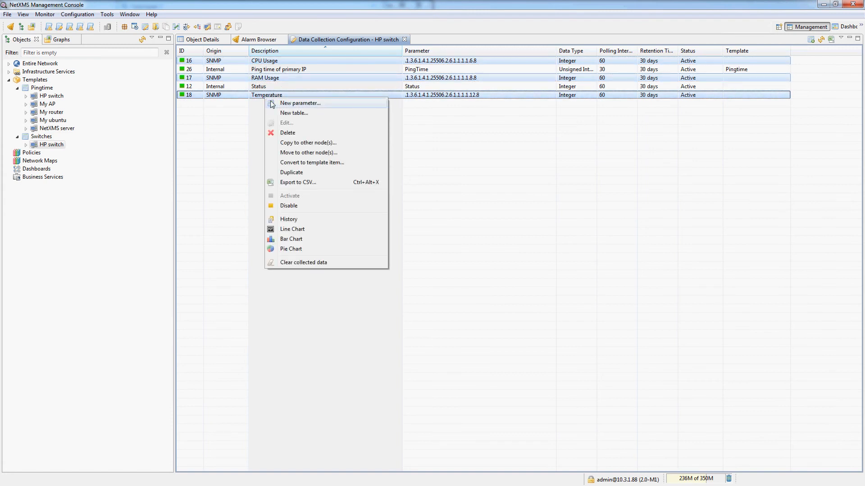
pyautogui.moveTo(336, 168)
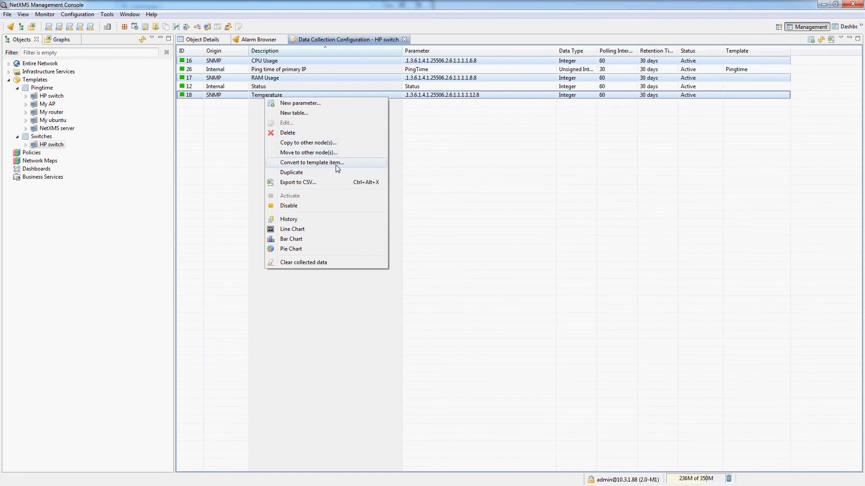
pyautogui.click(312, 162)
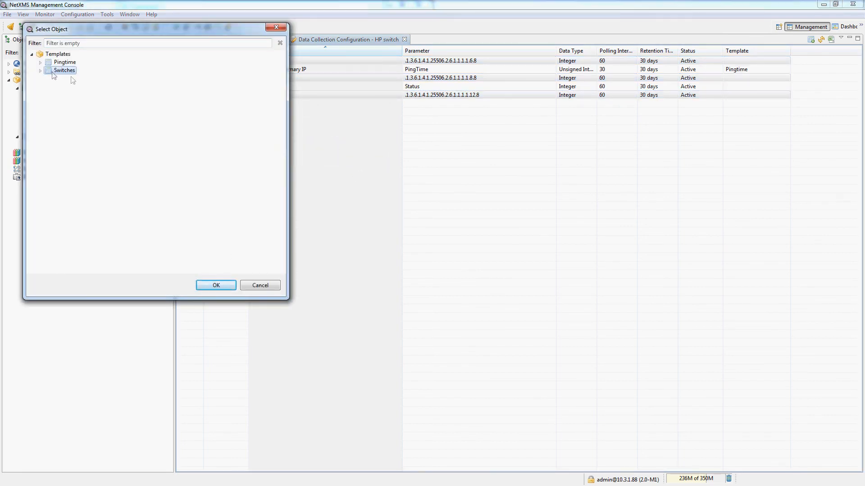
pyautogui.moveTo(216, 285)
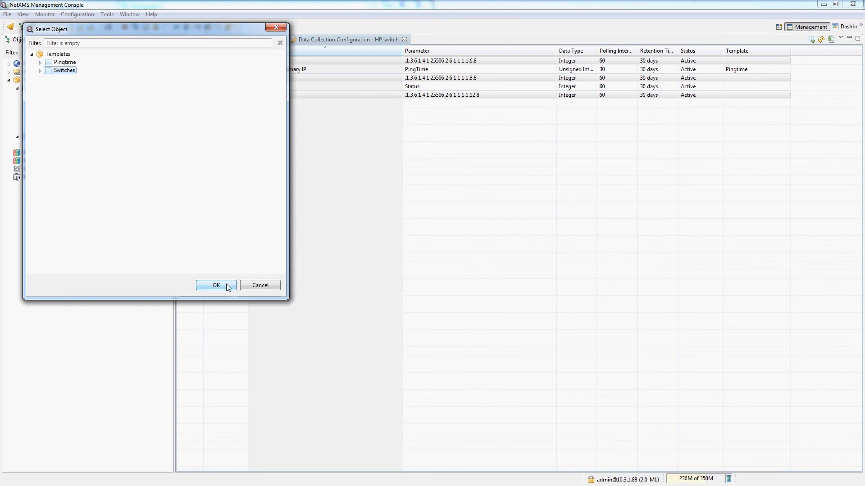
pyautogui.click(215, 285)
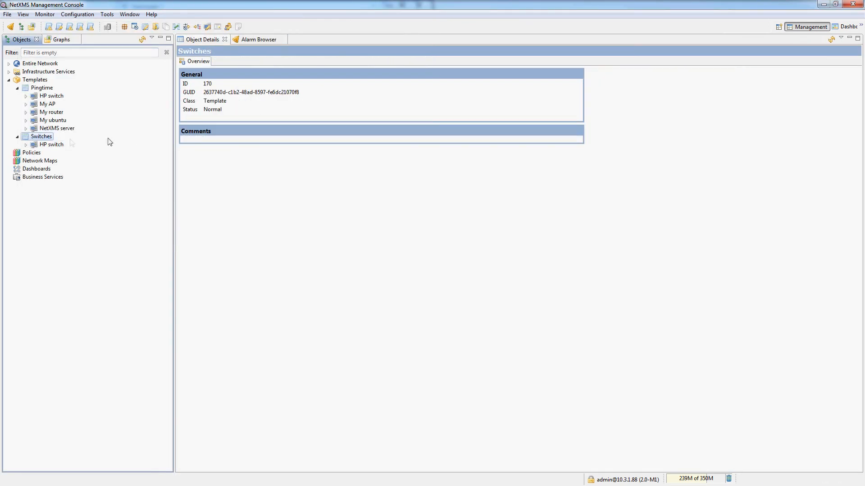
# Step: Show HP switch's Last Values, listing CPU Usage, RAM Usage and Temperature as IDs 33–35
pyautogui.rightClick(42, 136)
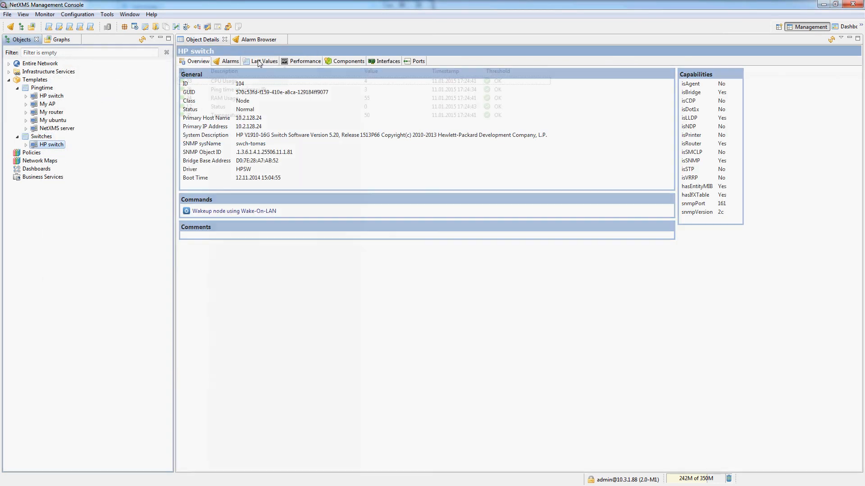
pyautogui.click(264, 62)
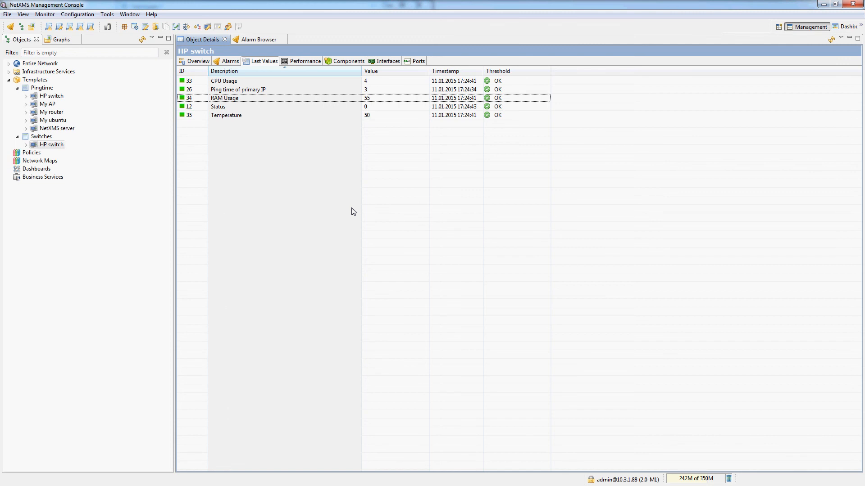
pyautogui.moveTo(344, 201)
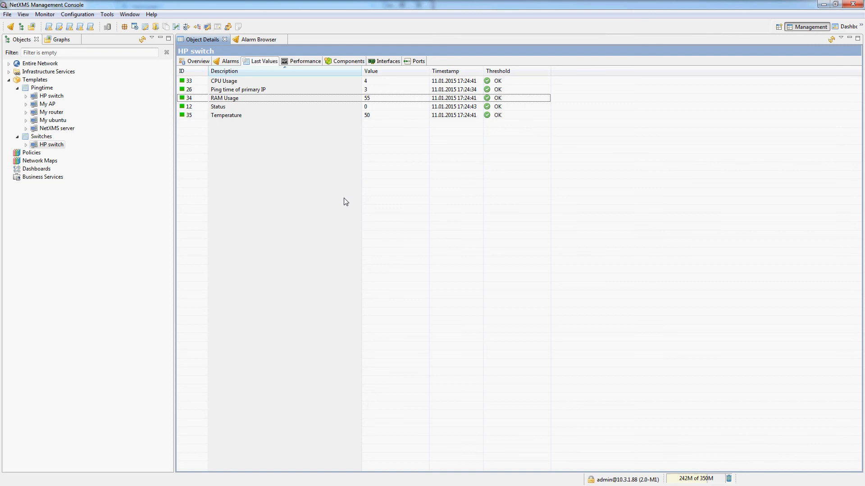
pyautogui.moveTo(123, 256)
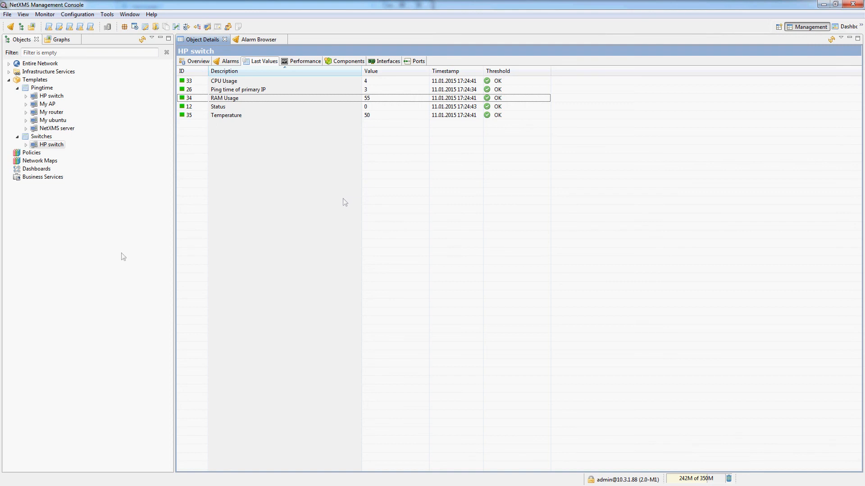